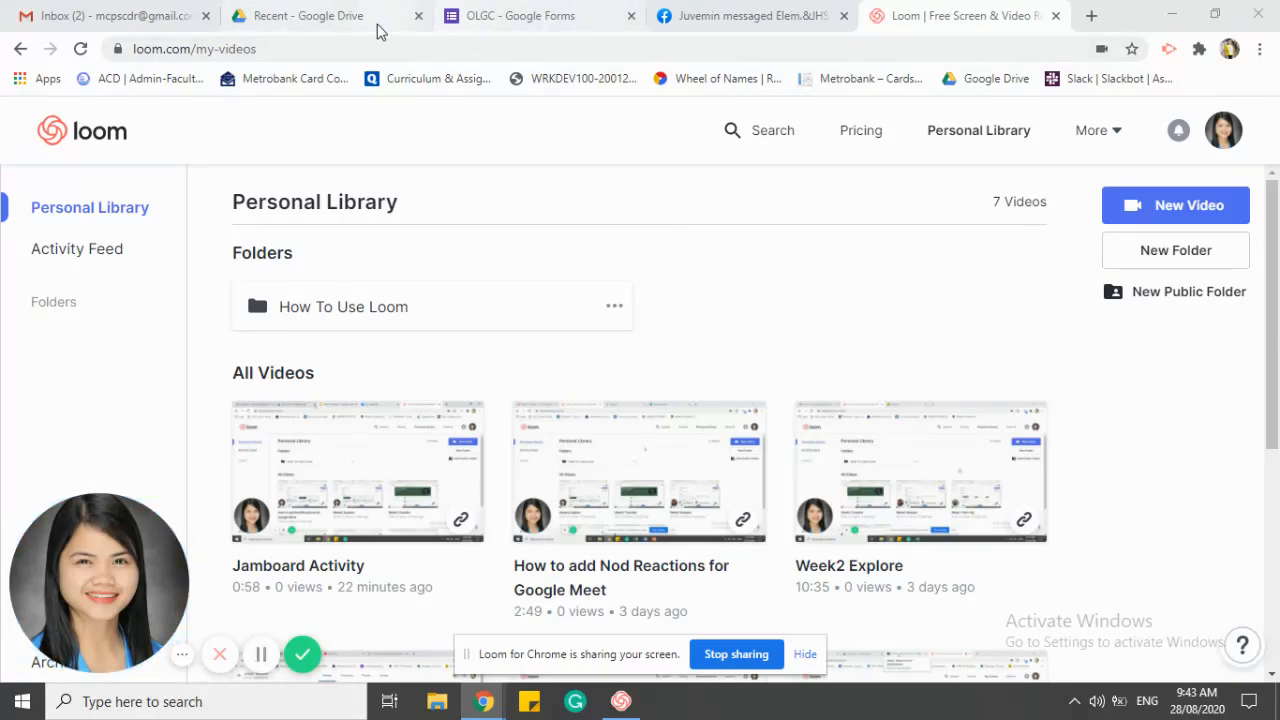
# Show recent files in Google Drive and scroll the Google apps list to Jamboard.
pyautogui.click(310, 15)
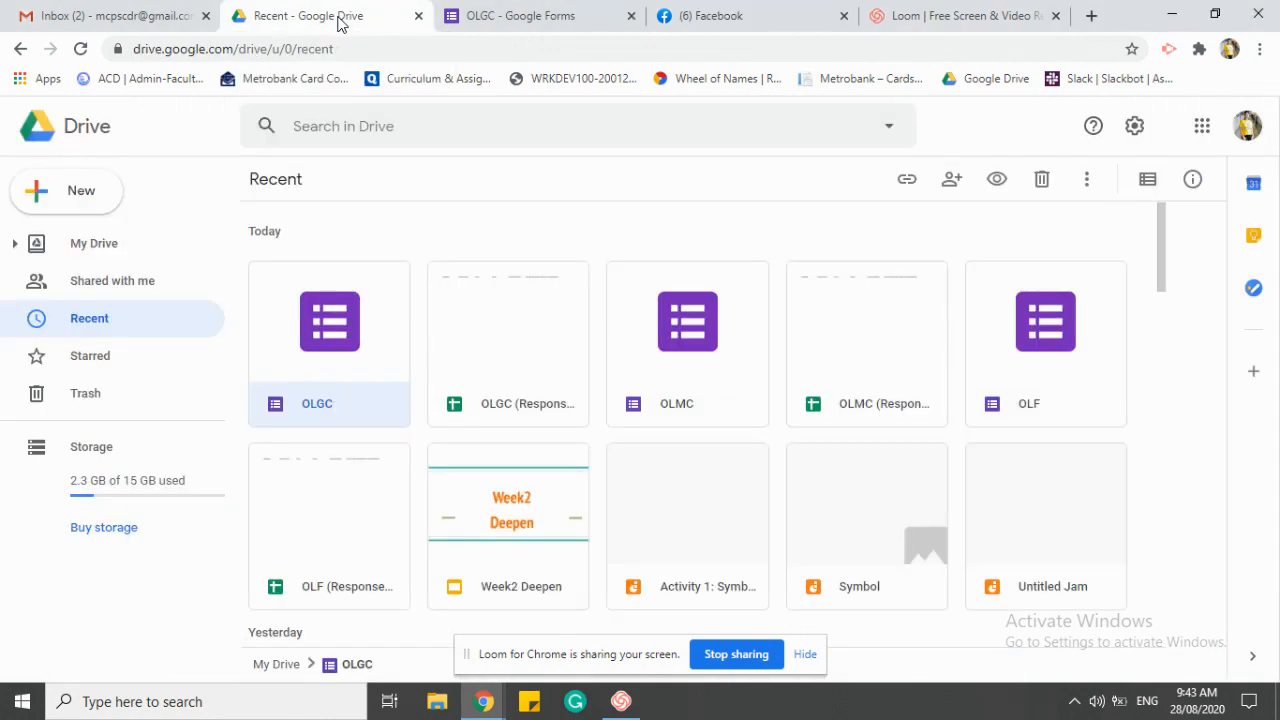
pyautogui.moveTo(1202, 125)
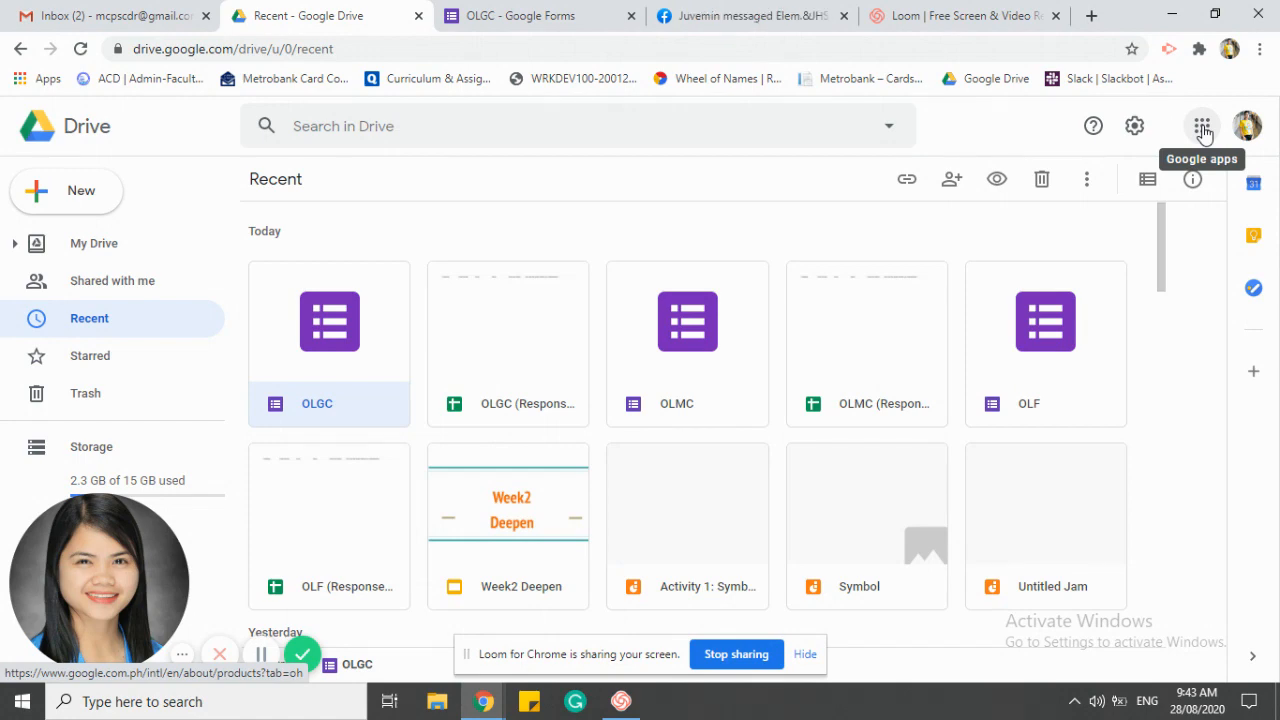
pyautogui.click(1201, 125)
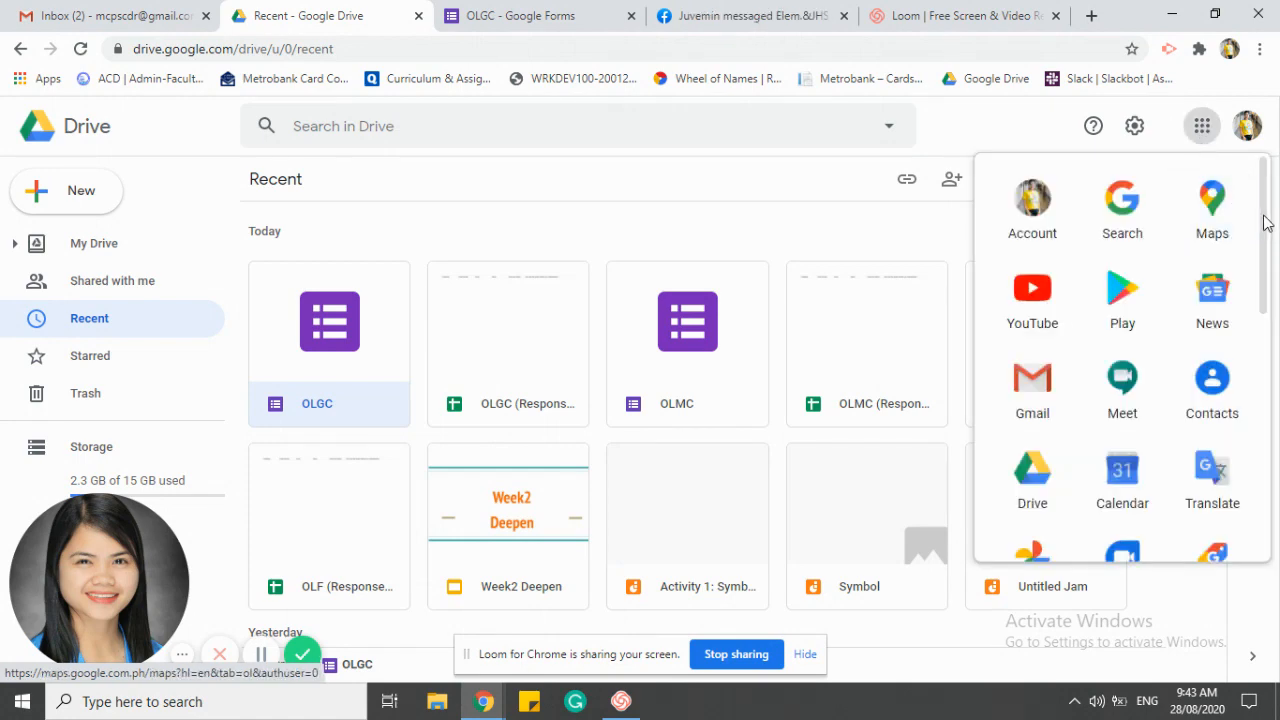
pyautogui.scroll(-3)
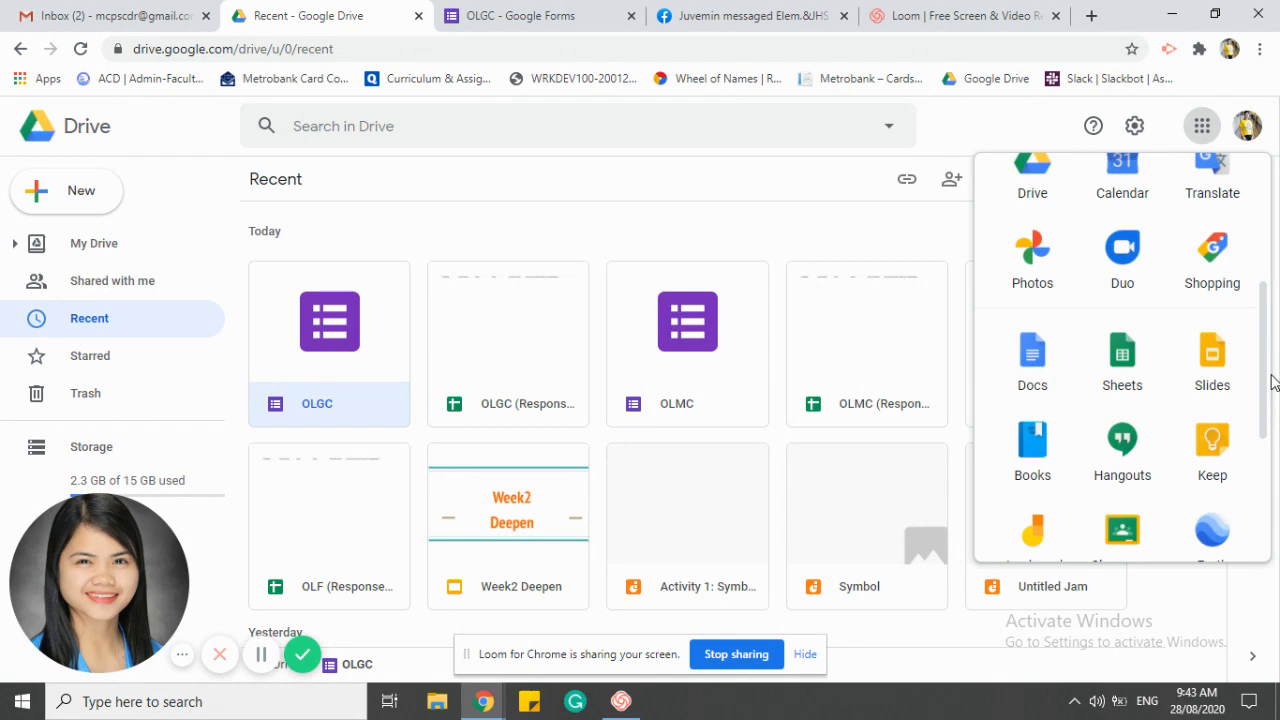
pyautogui.scroll(-3)
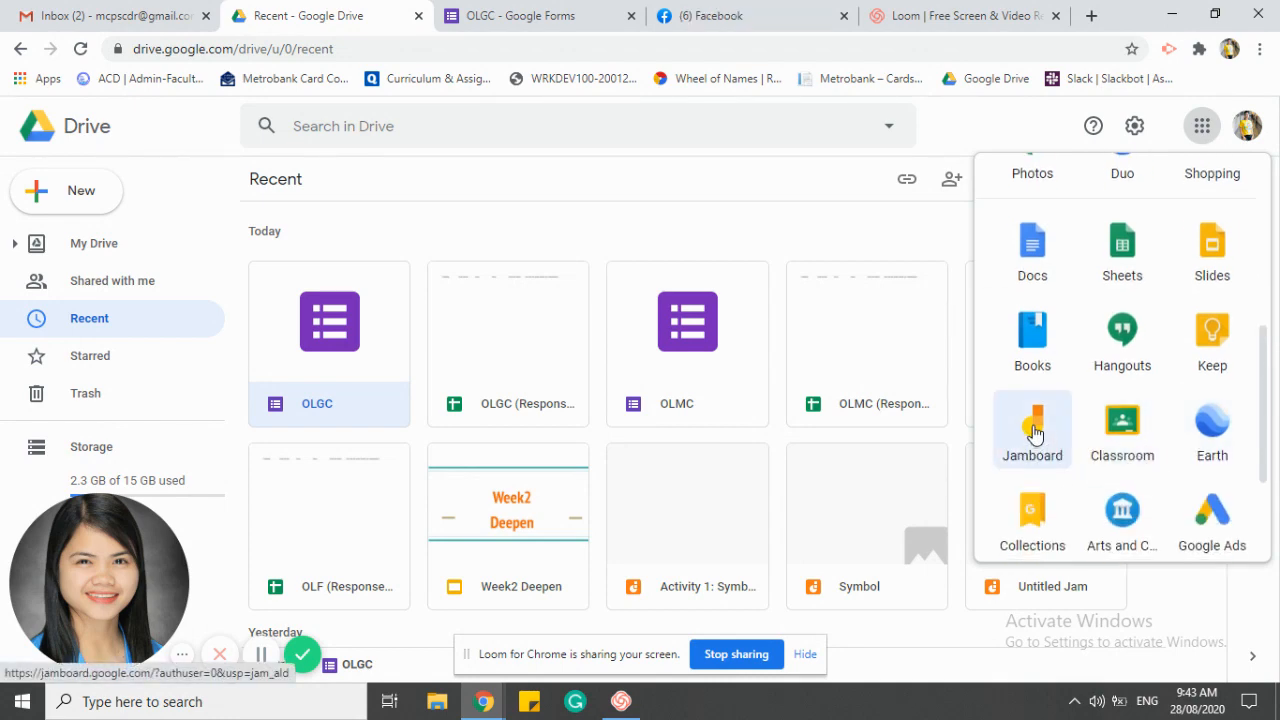
# Launch Jamboard and create a new blank 'Untitled Jam' with an empty frame.
pyautogui.click(1031, 430)
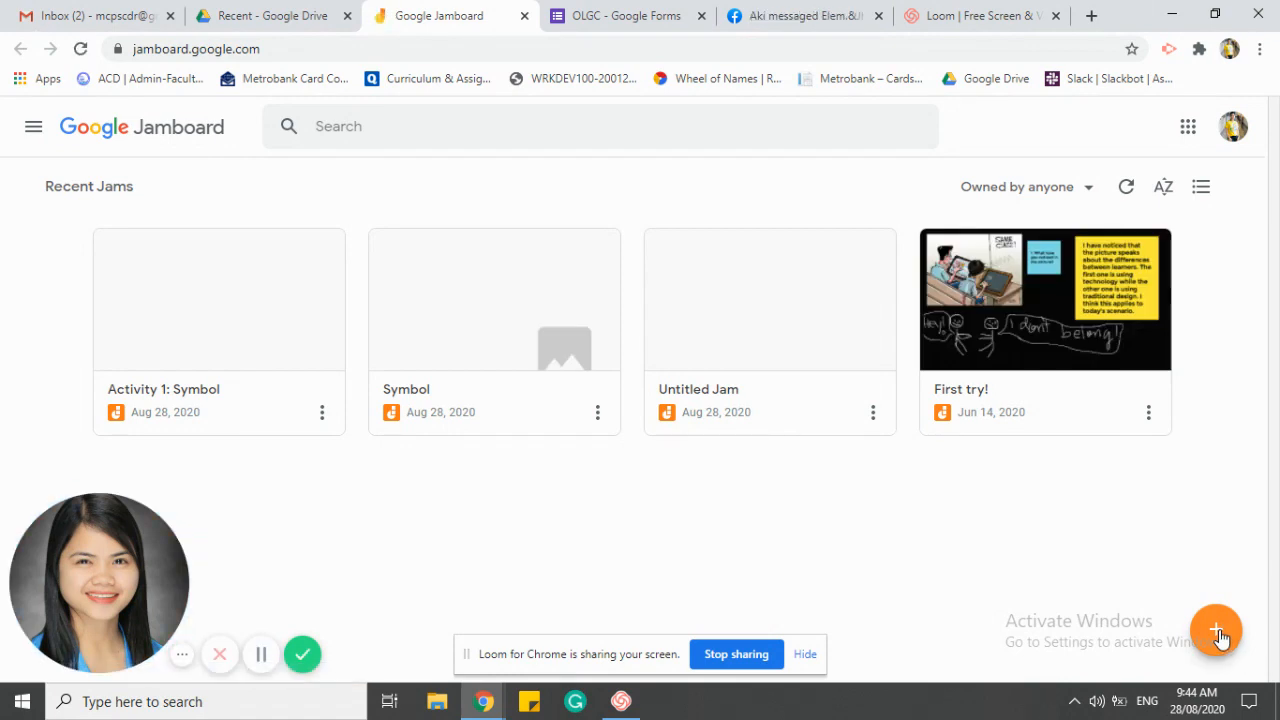
pyautogui.click(1217, 630)
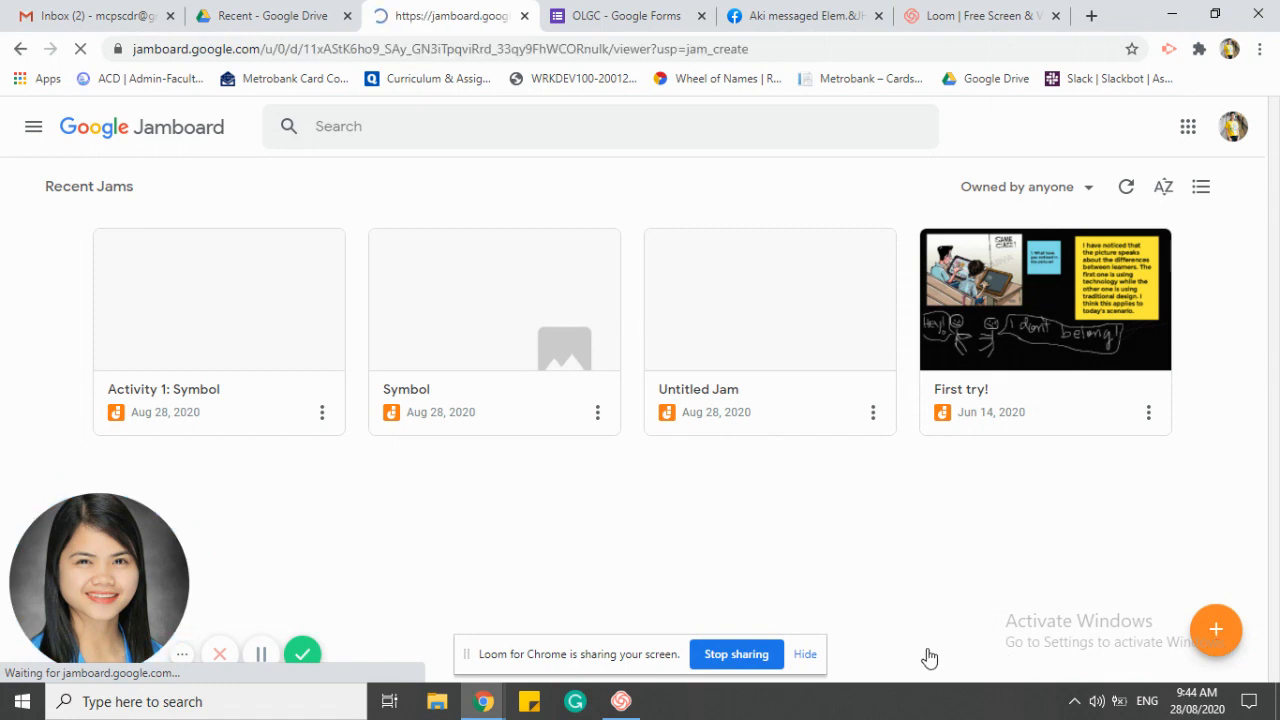
pyautogui.click(770, 300)
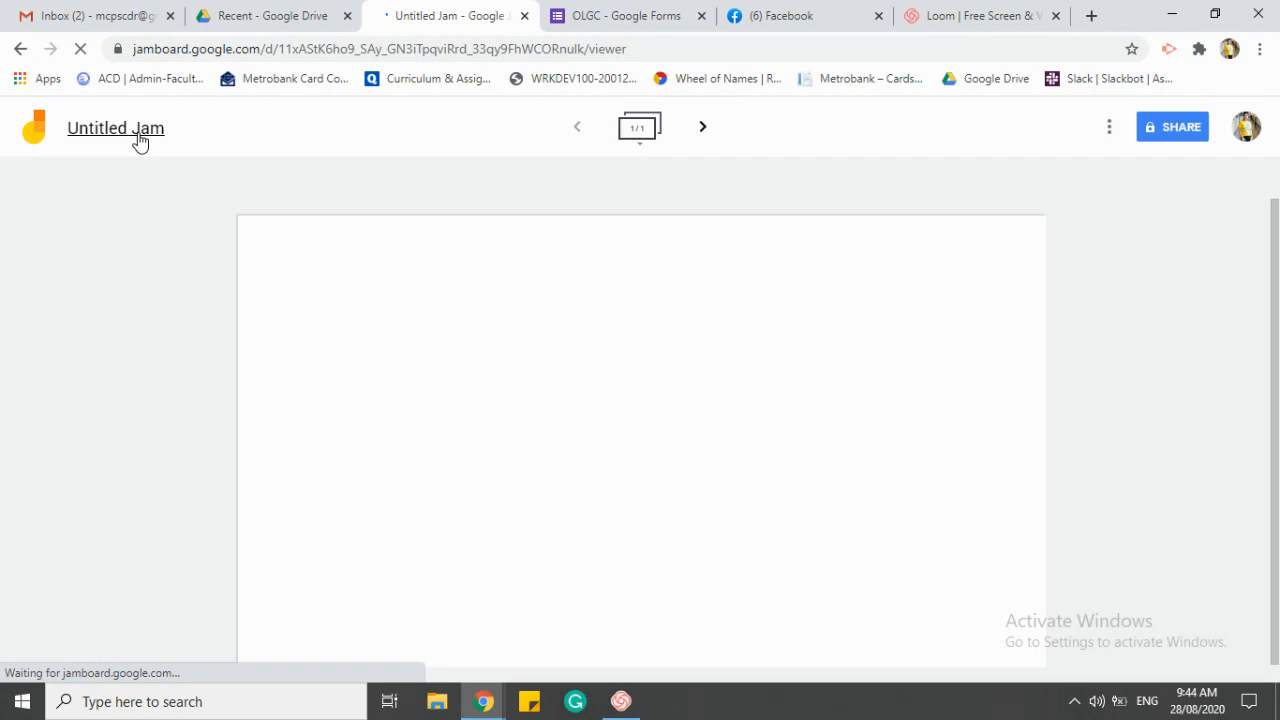
# Rename 'Untitled Jam' to 'Activity 1: Symbol' in the Rename Jam dialog.
pyautogui.click(115, 128)
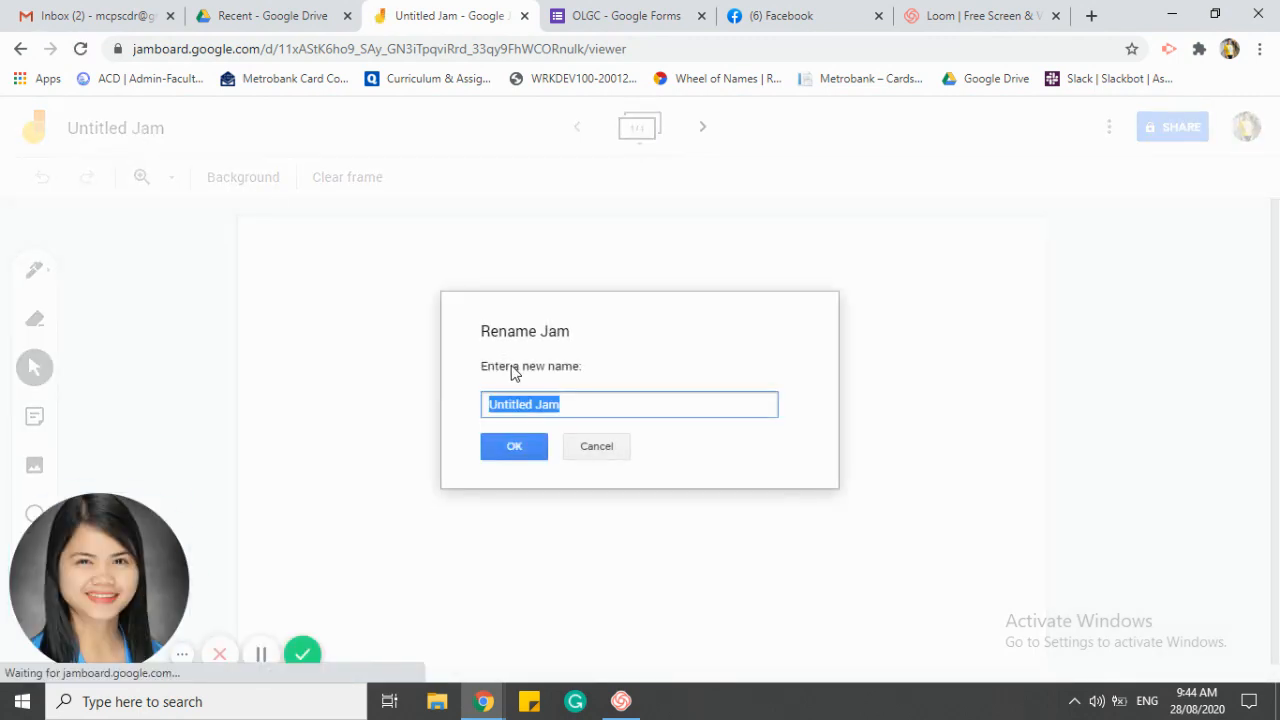
pyautogui.write('Activity')
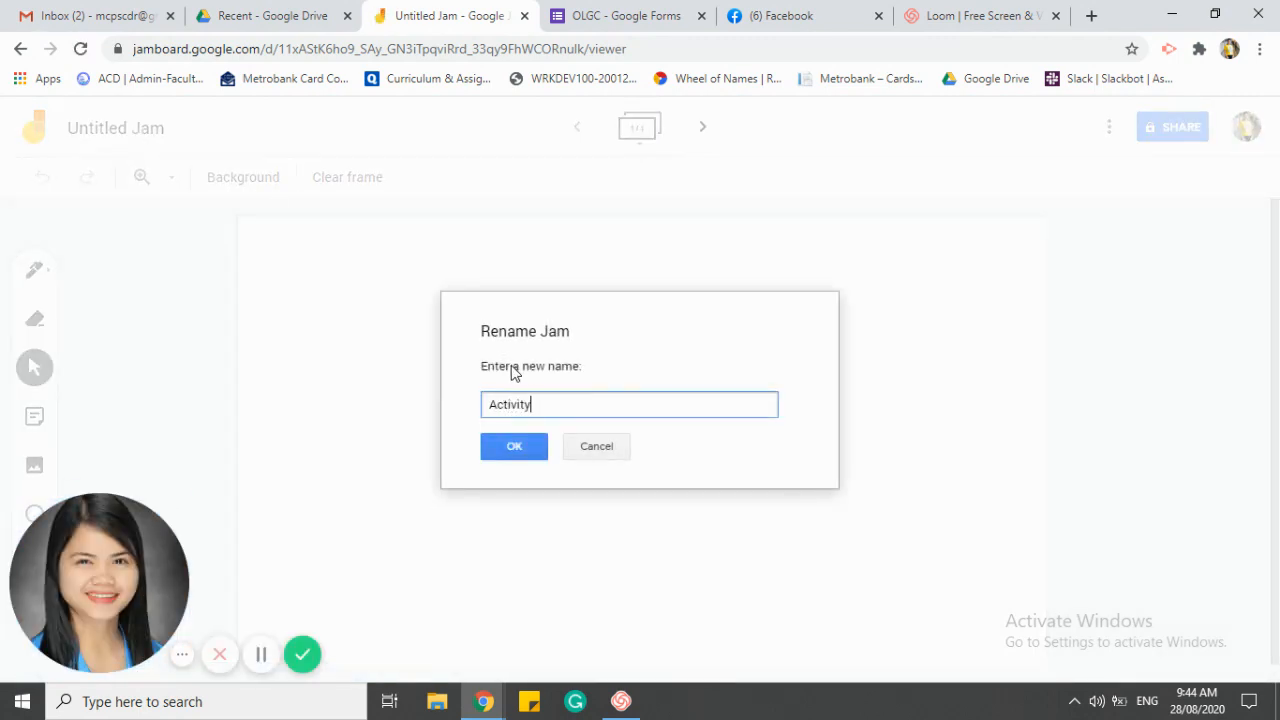
pyautogui.write('1:')
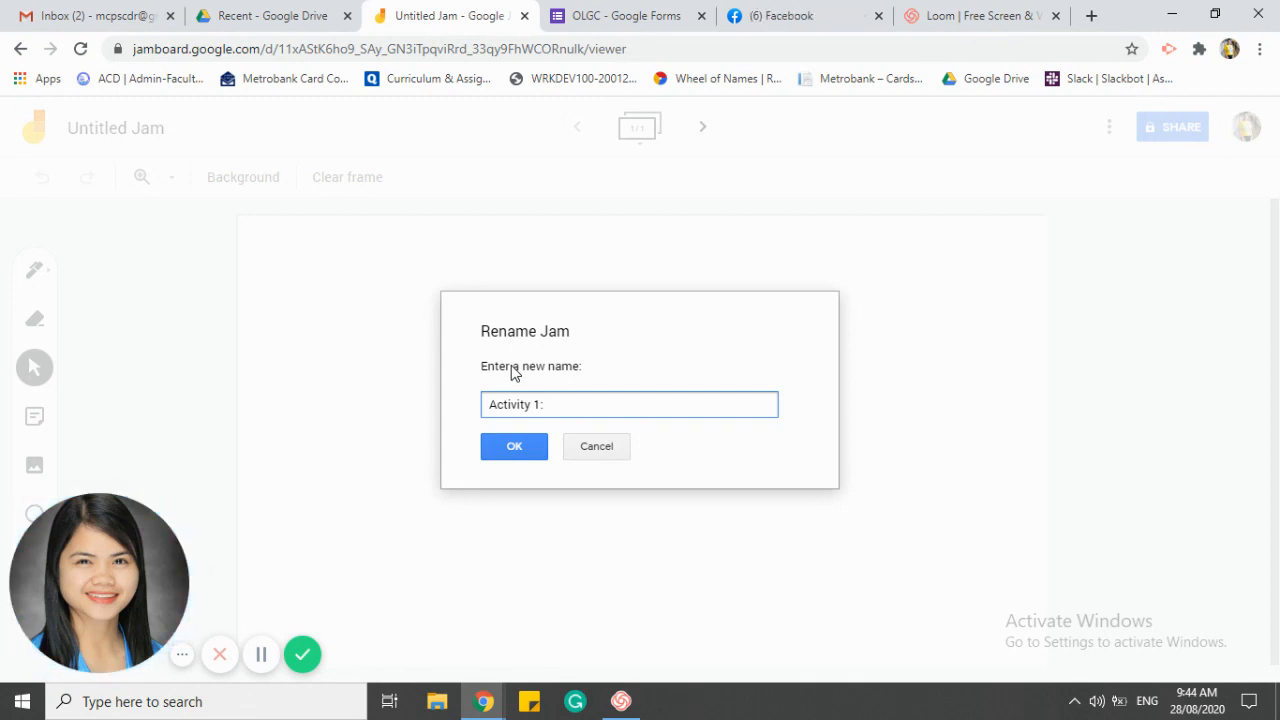
pyautogui.write('Sym')
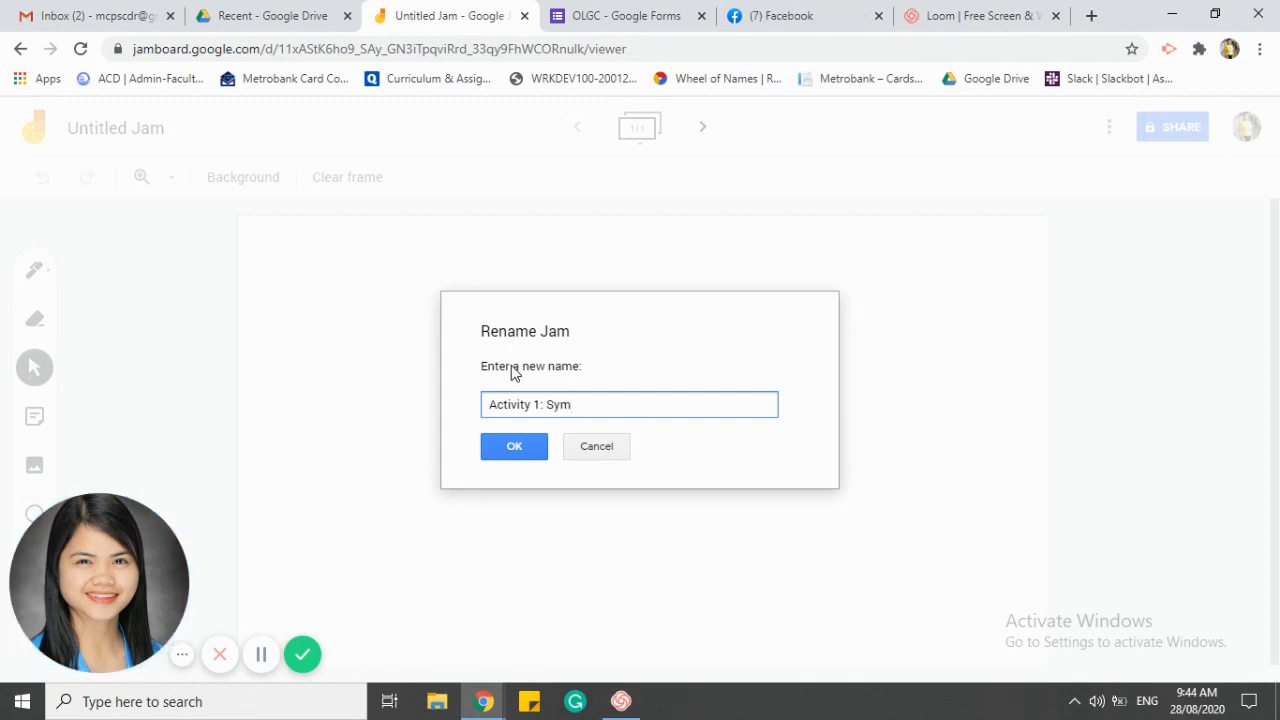
pyautogui.write('bol')
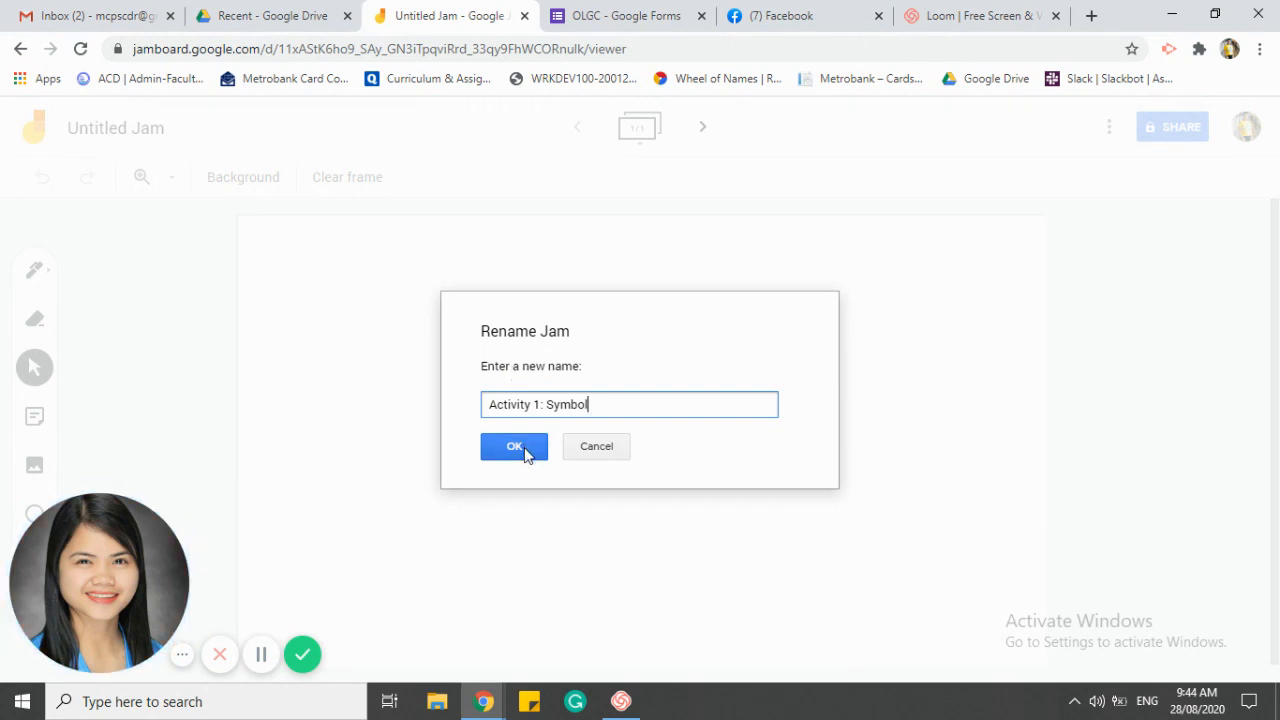
pyautogui.click(514, 446)
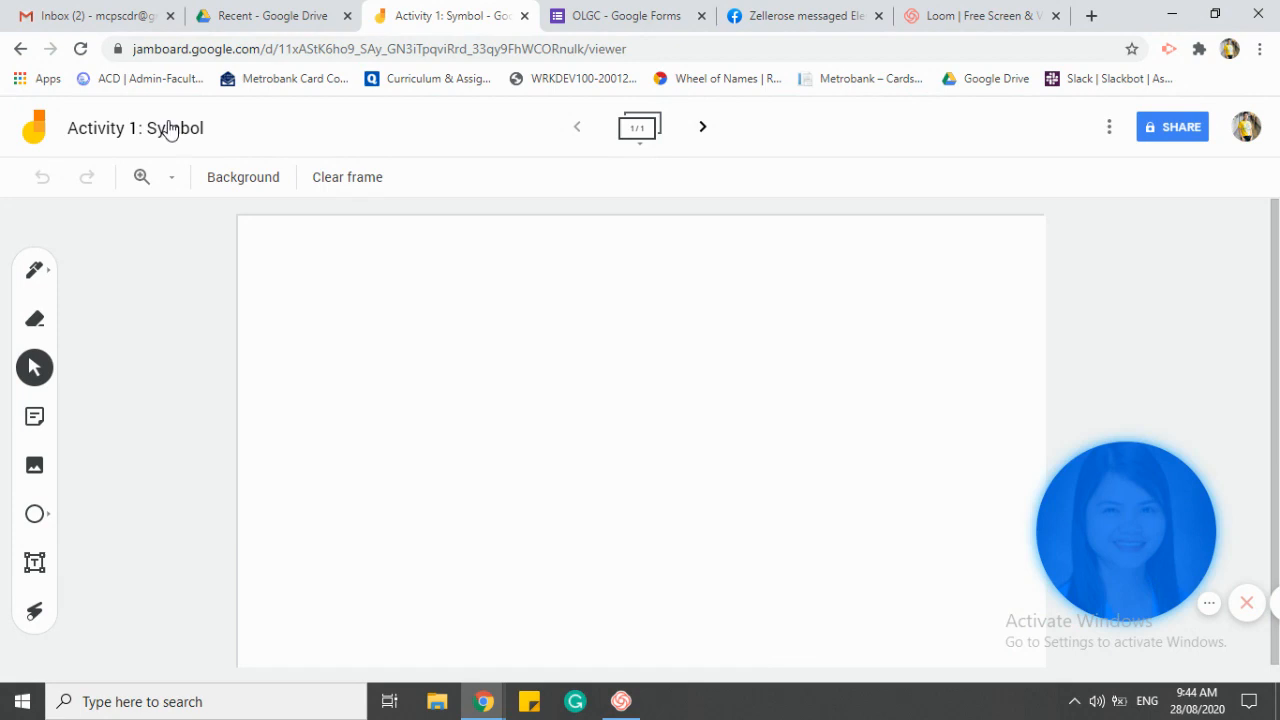
pyautogui.moveTo(34, 269)
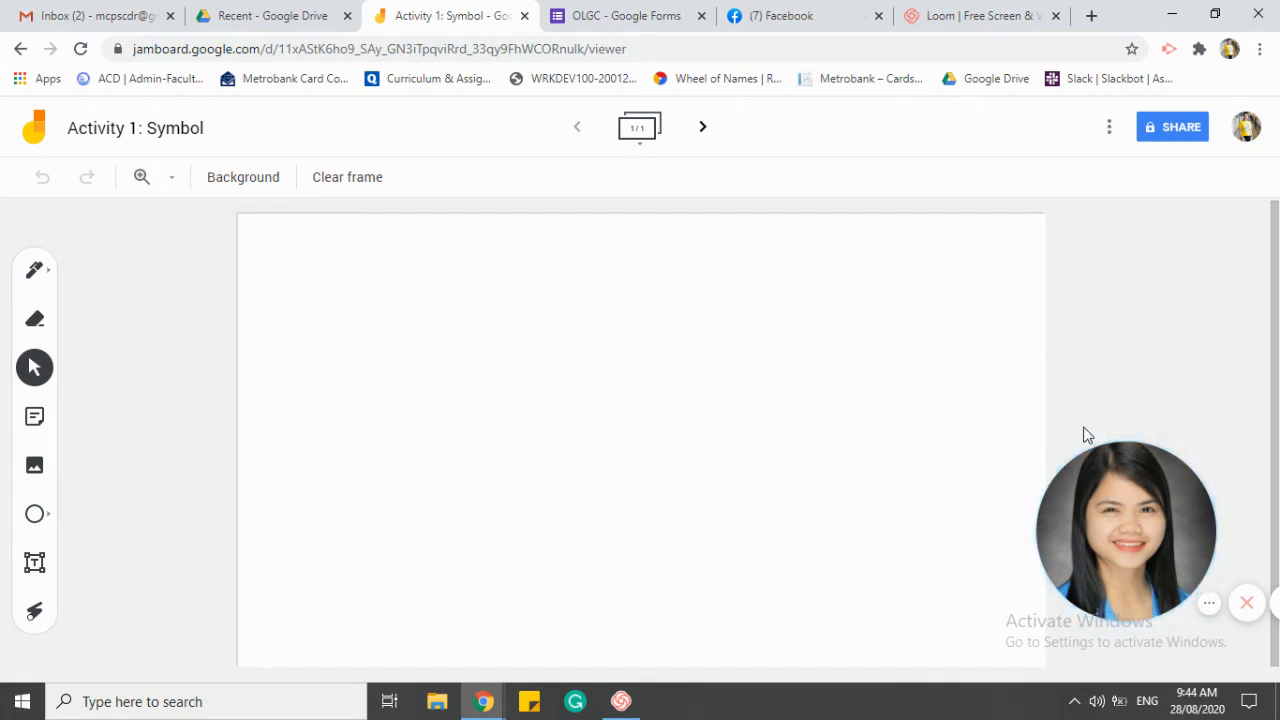
pyautogui.moveTo(1144, 242)
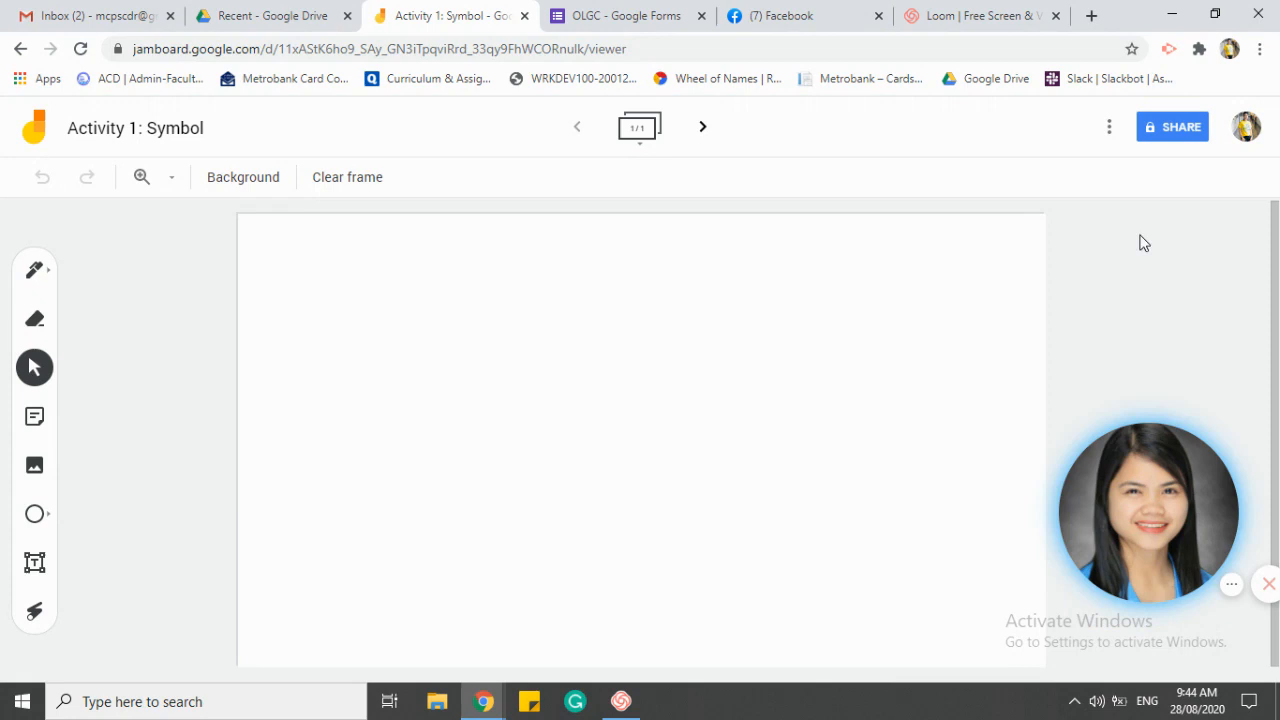
pyautogui.moveTo(1172, 127)
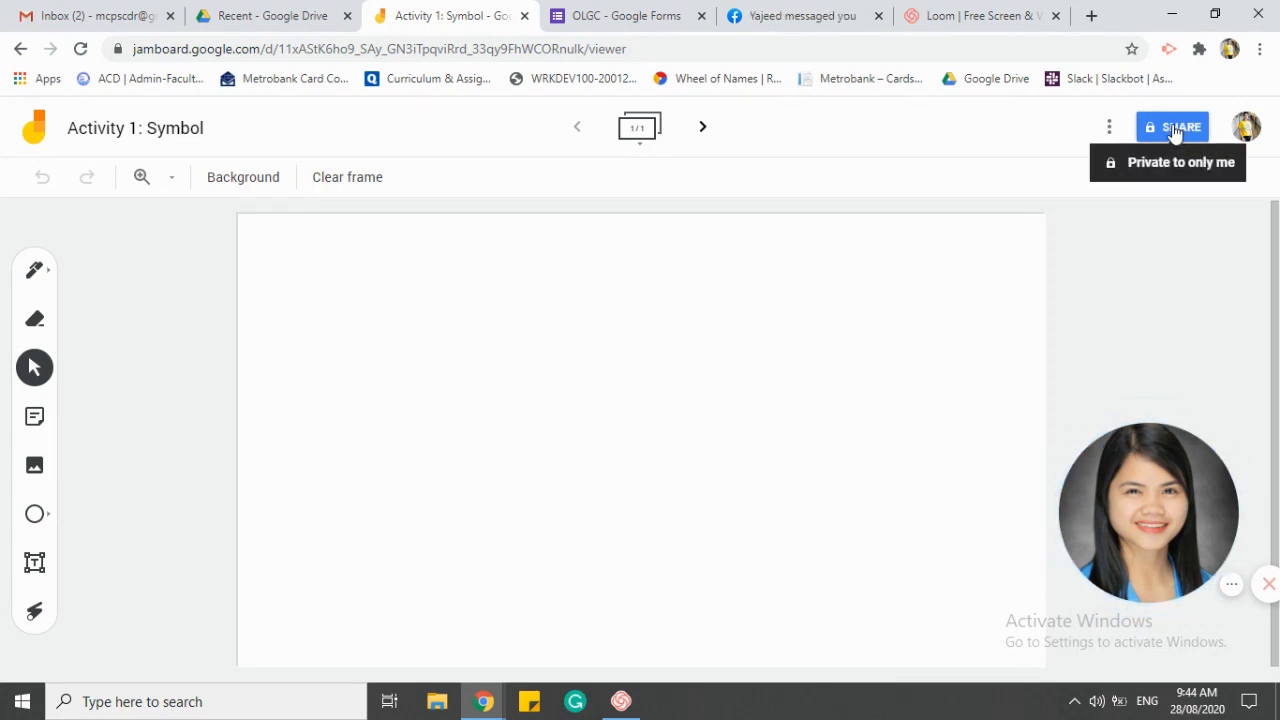
# Open the SHARE settings for the 'Activity 1: Symbol' jam.
pyautogui.click(1172, 127)
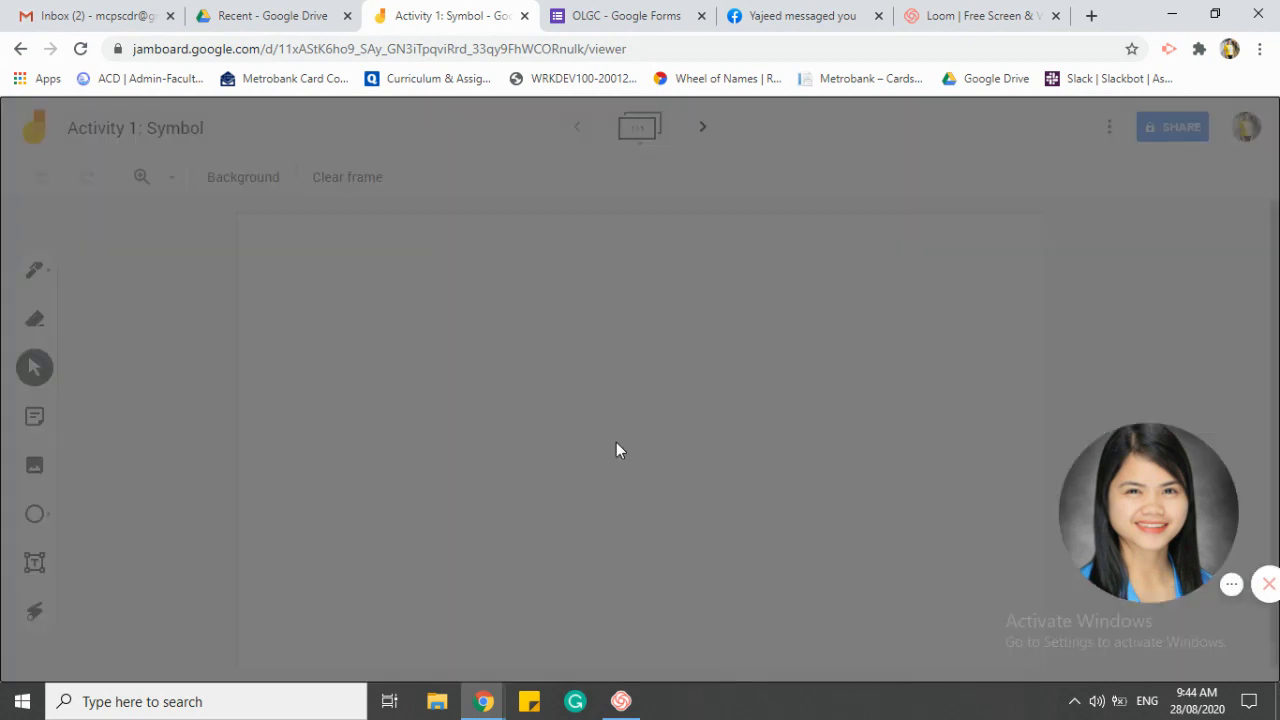
# Dismiss the sharing restrictions tip and focus the 'Add people and groups' field.
pyautogui.click(1172, 127)
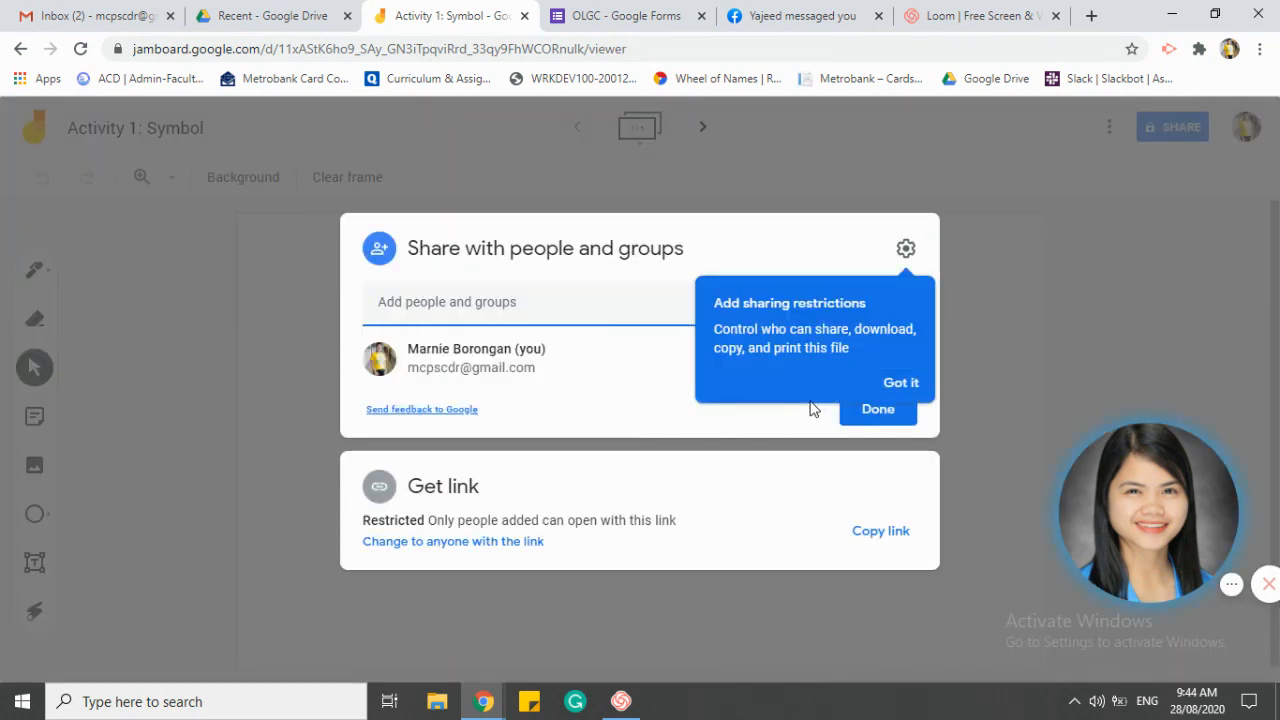
pyautogui.click(899, 382)
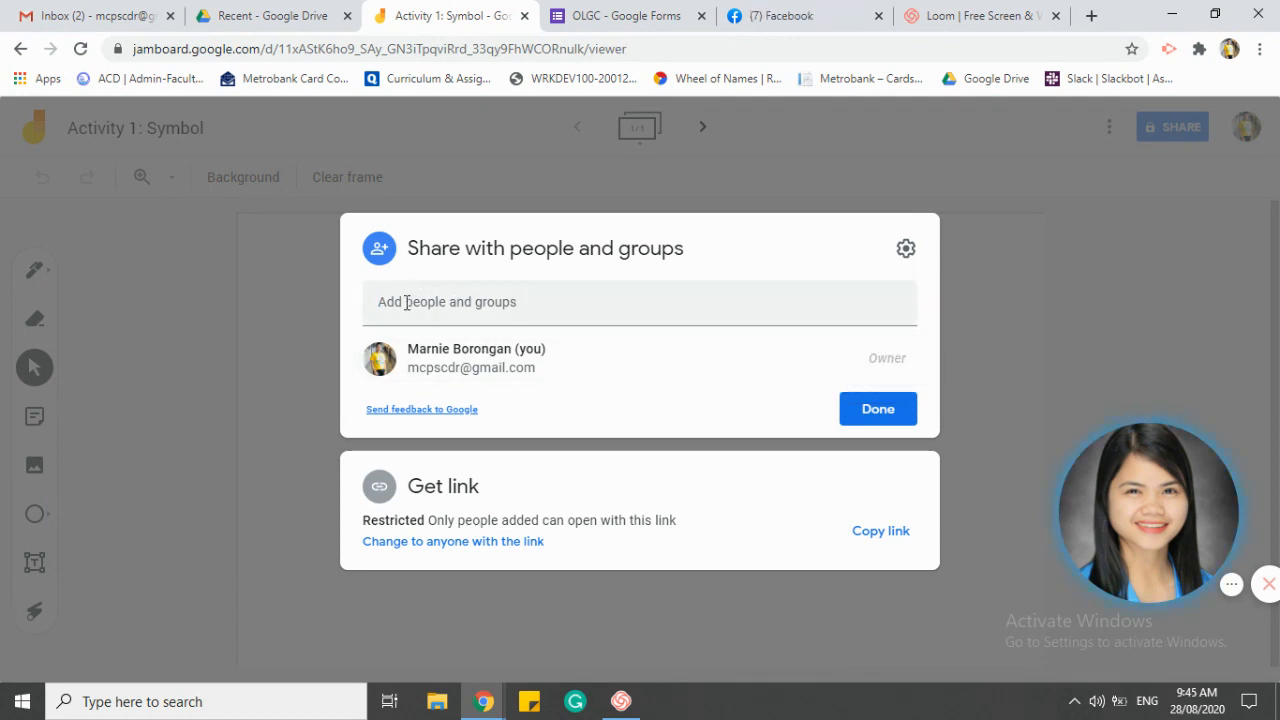
pyautogui.click(640, 301)
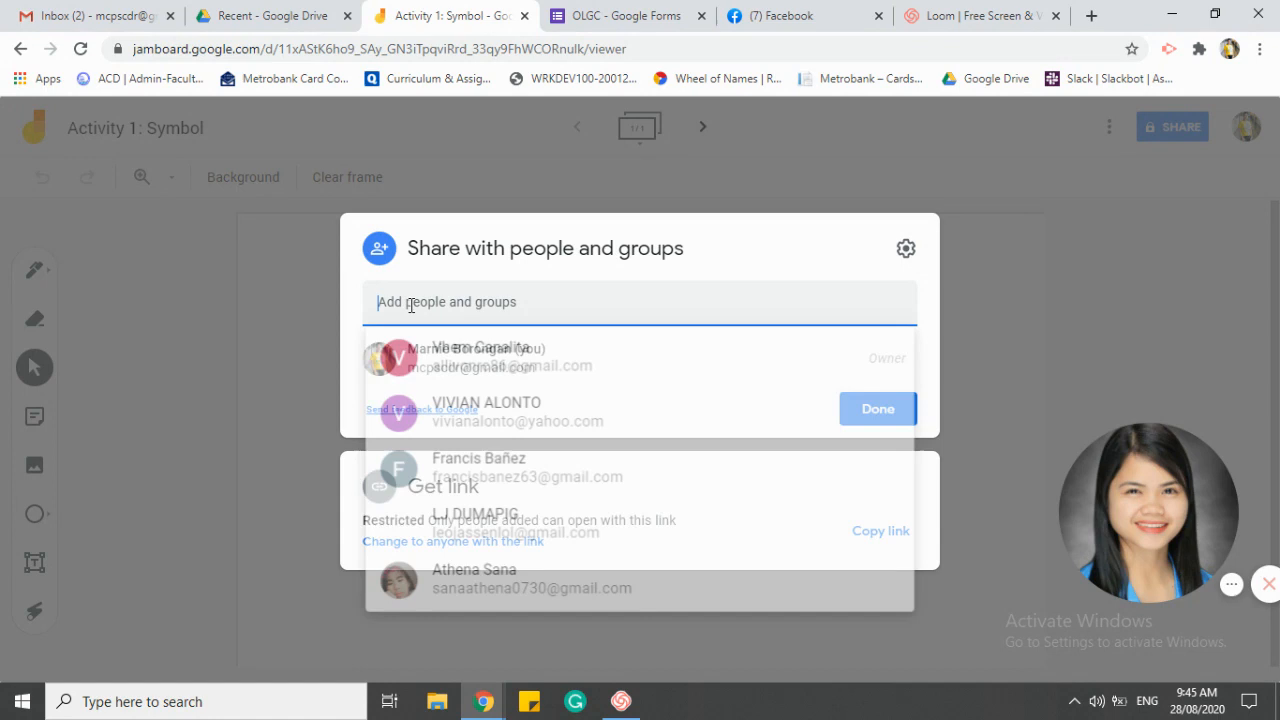